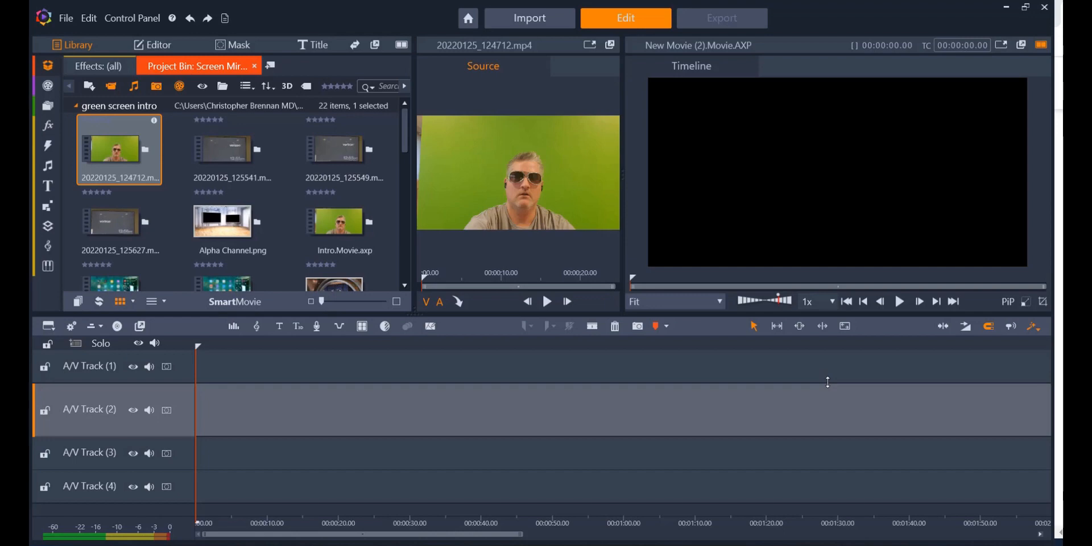
mouse_move(805, 400)
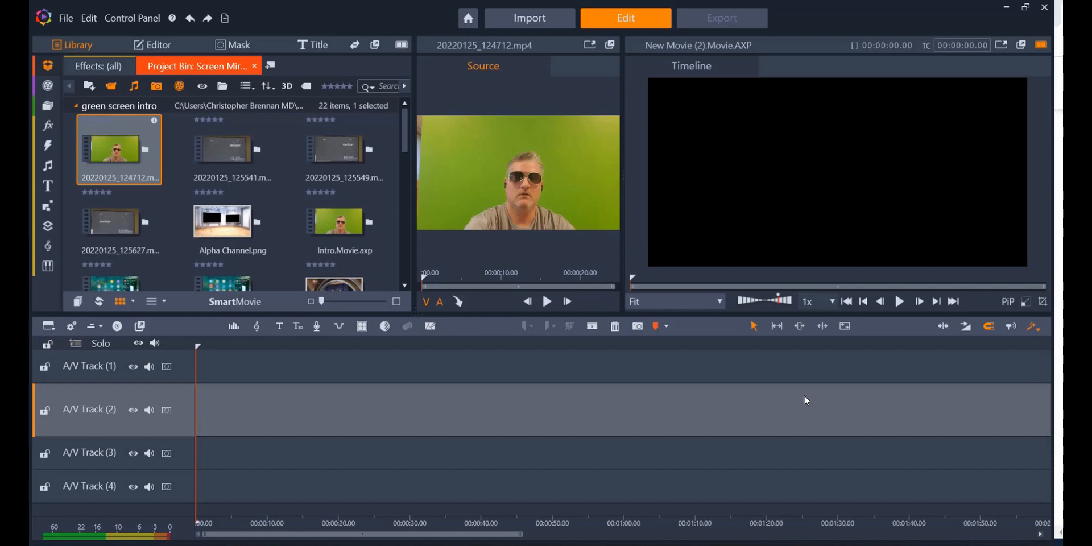
mouse_move(763, 381)
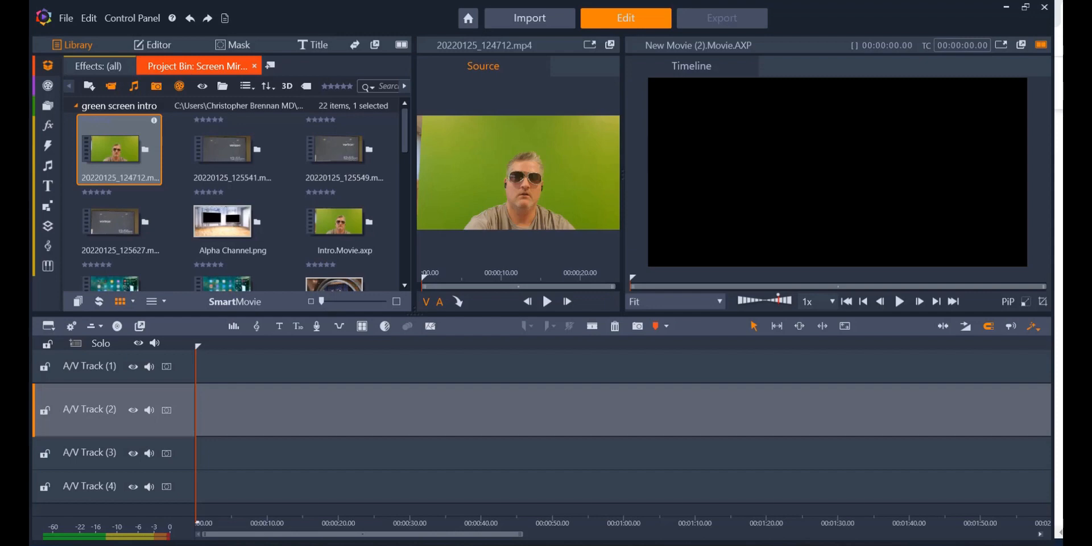
Step: Preview the green-screen recording 20220125_124712 in Windows Media Player, then close it
double_click(118, 149)
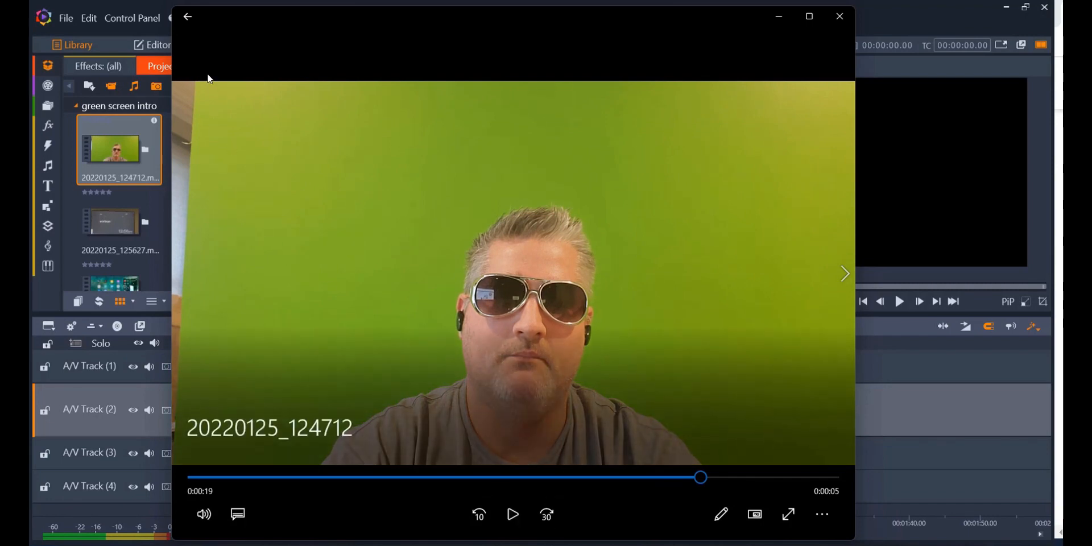
mouse_move(406, 240)
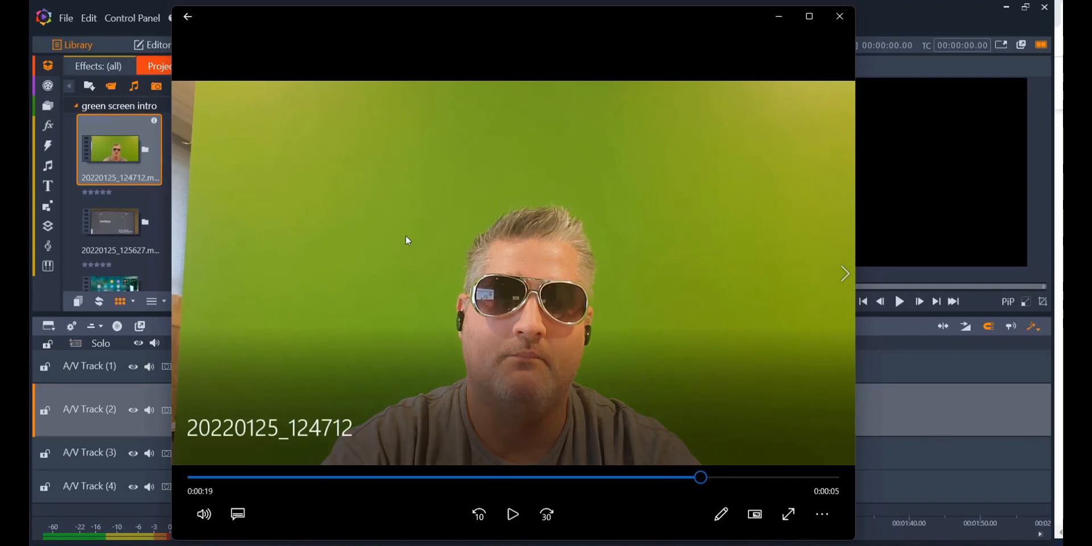
mouse_move(320, 472)
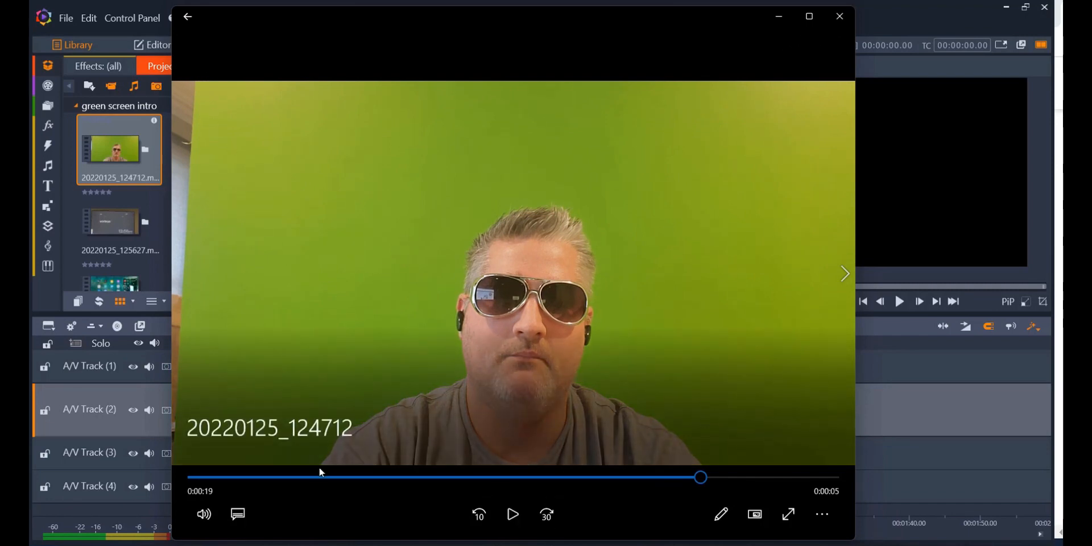
left_click(512, 514)
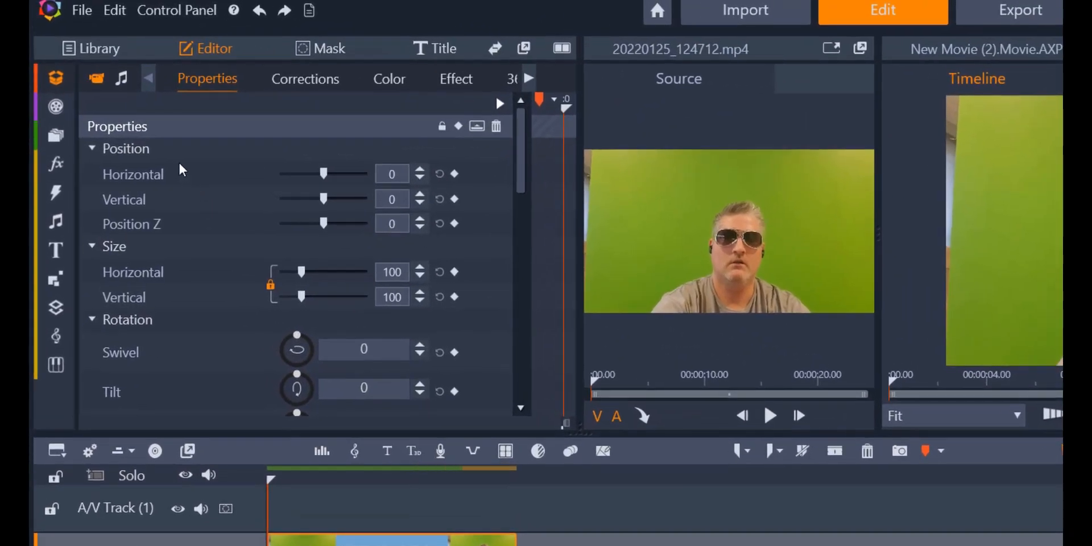
Step: Crop about 1.2% off the left edge of the green-screen clip
scroll("down", 3)
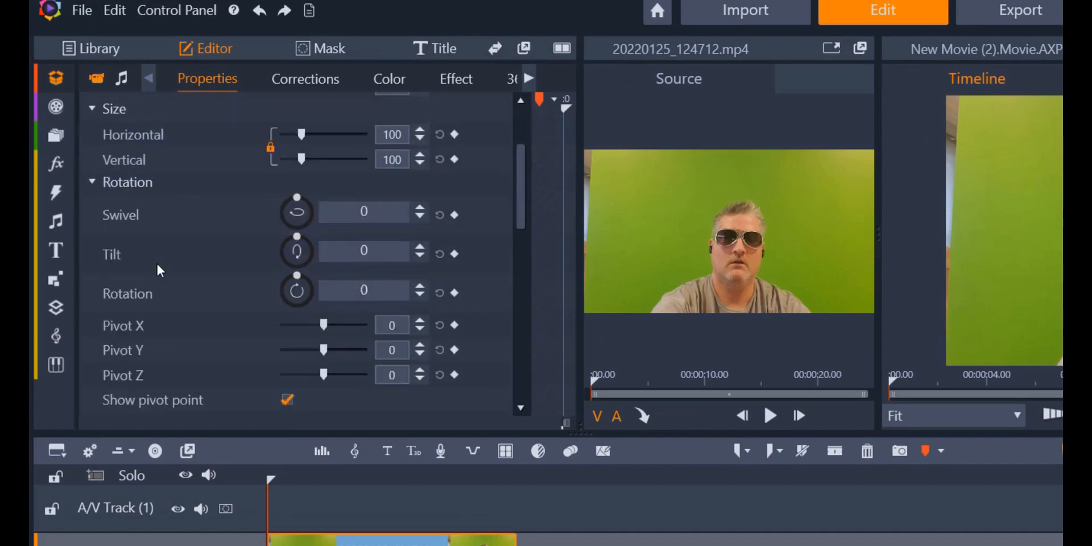
scroll("down", 3)
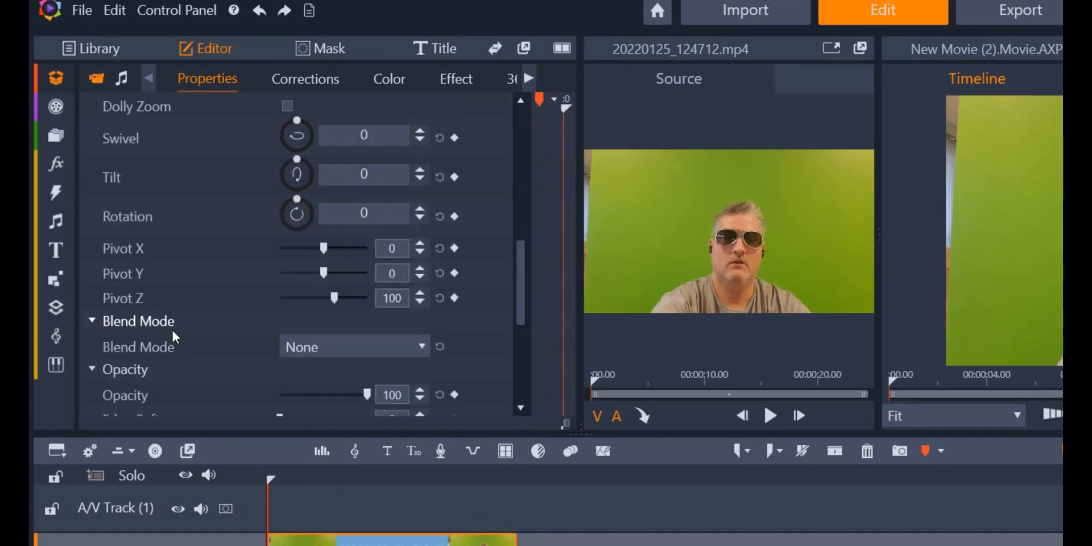
scroll("down", 3)
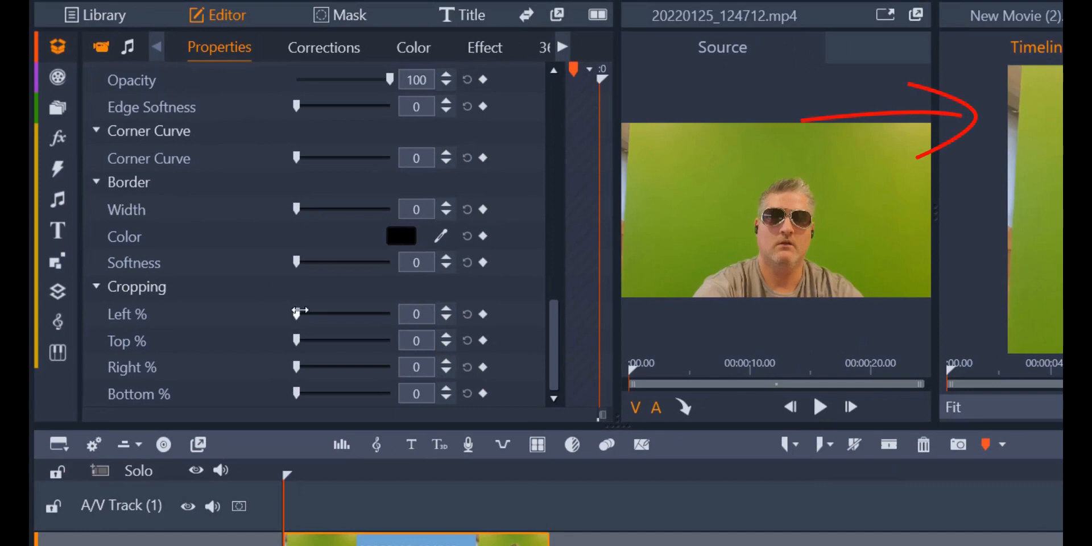
left_click_drag(299, 314, 312, 314)
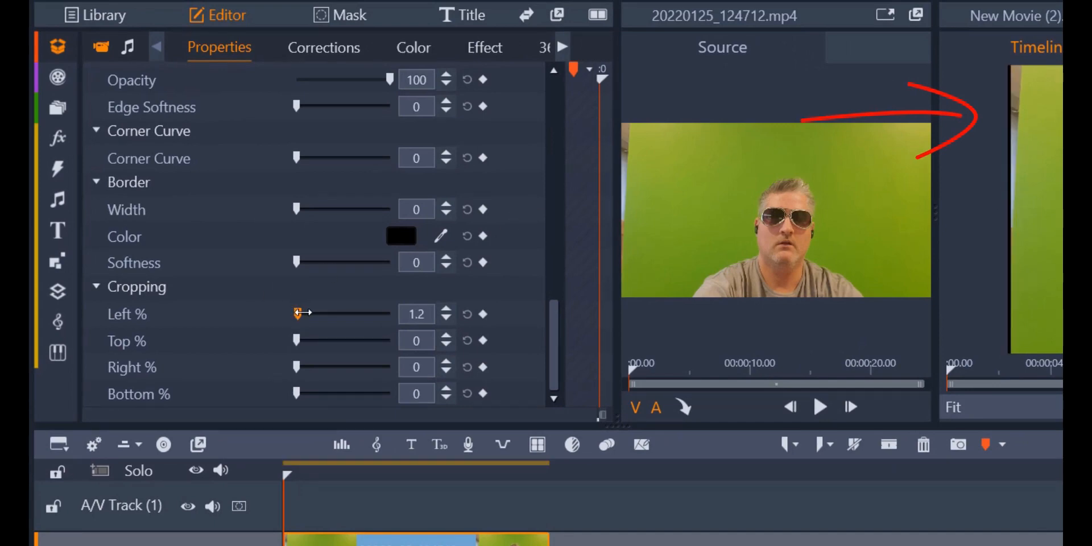
left_click_drag(301, 314, 313, 313)
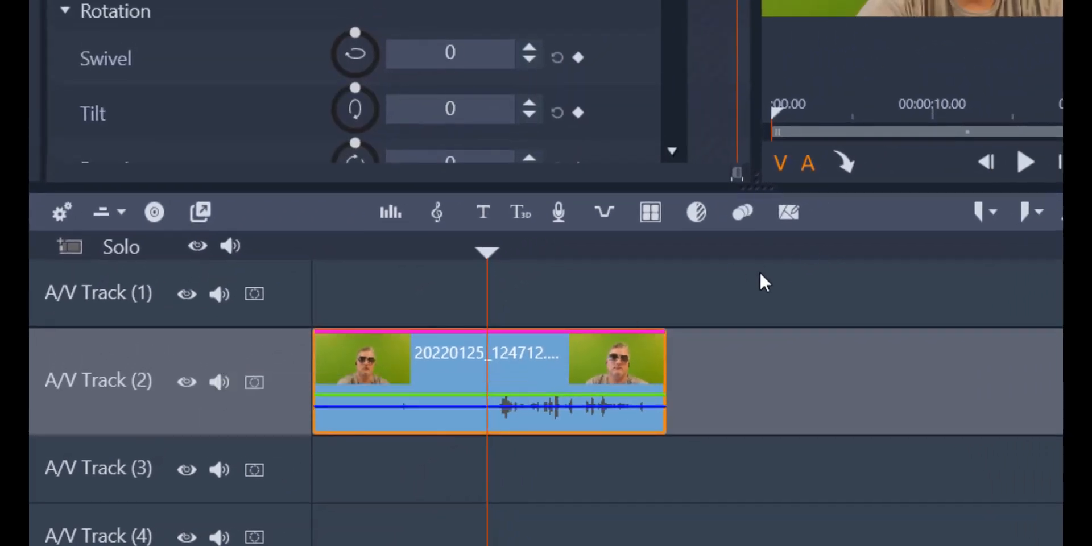
mouse_move(943, 226)
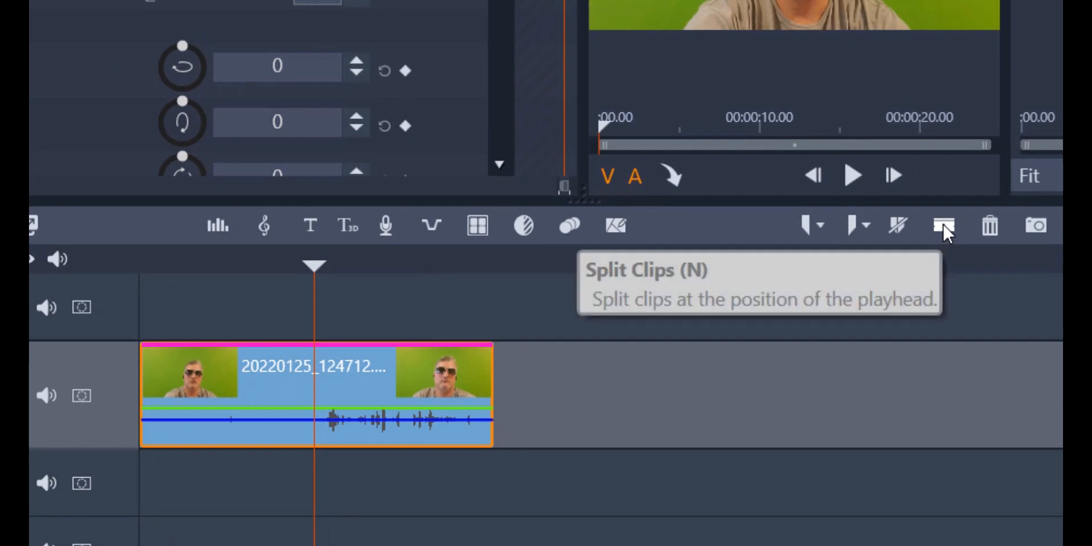
Step: Split the green-screen clip on A/V Track (2) at the playhead
left_click(943, 225)
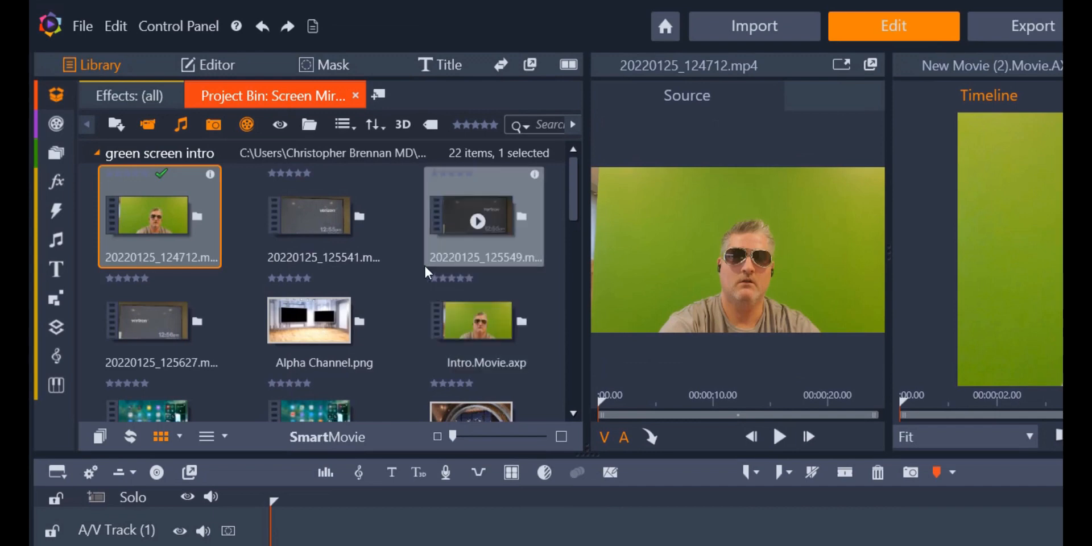
Step: Select Virtual studio set N009 A.mov from the project bin as the background
left_click(415, 272)
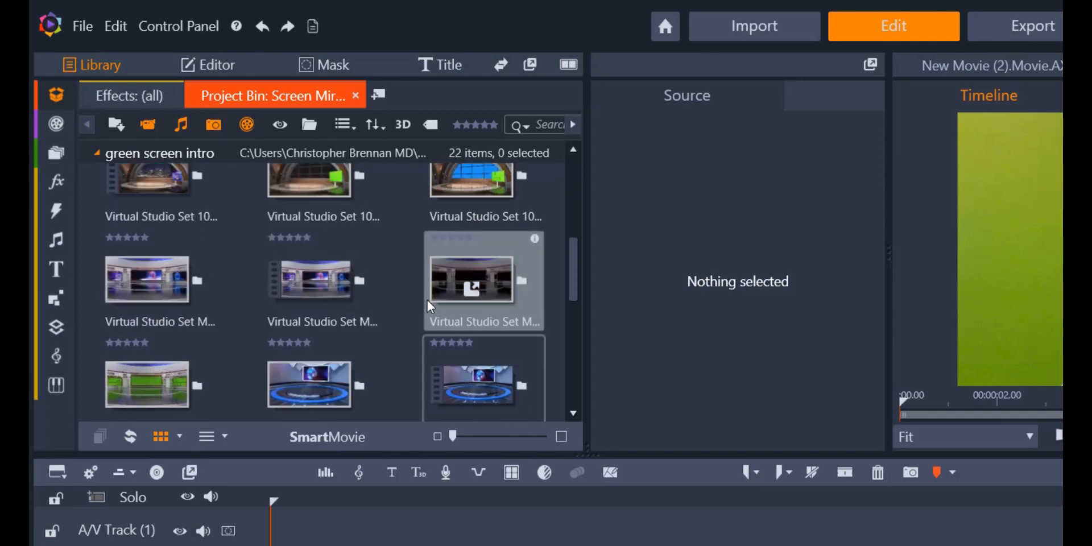
scroll("down", 3)
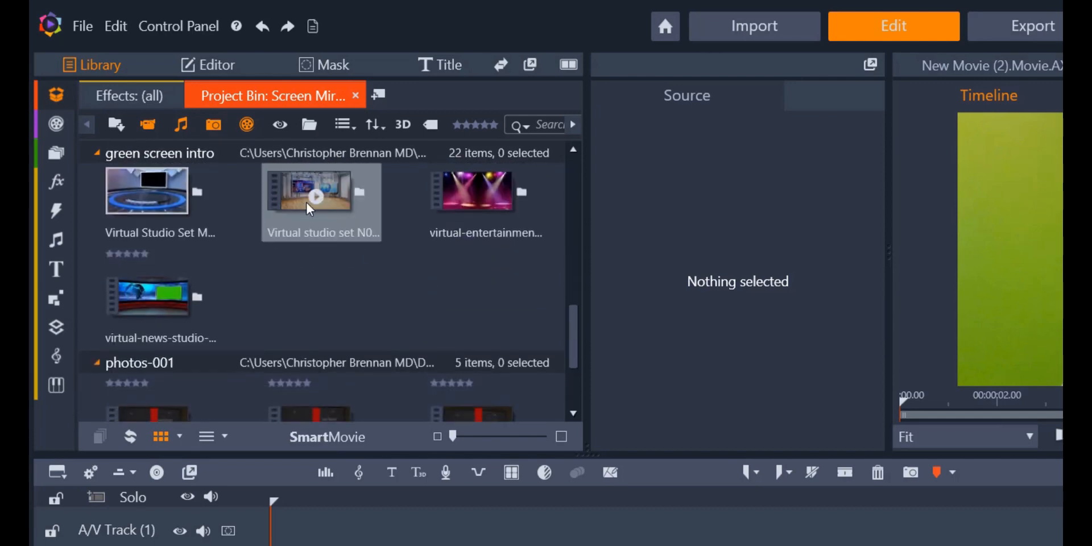
left_click(320, 192)
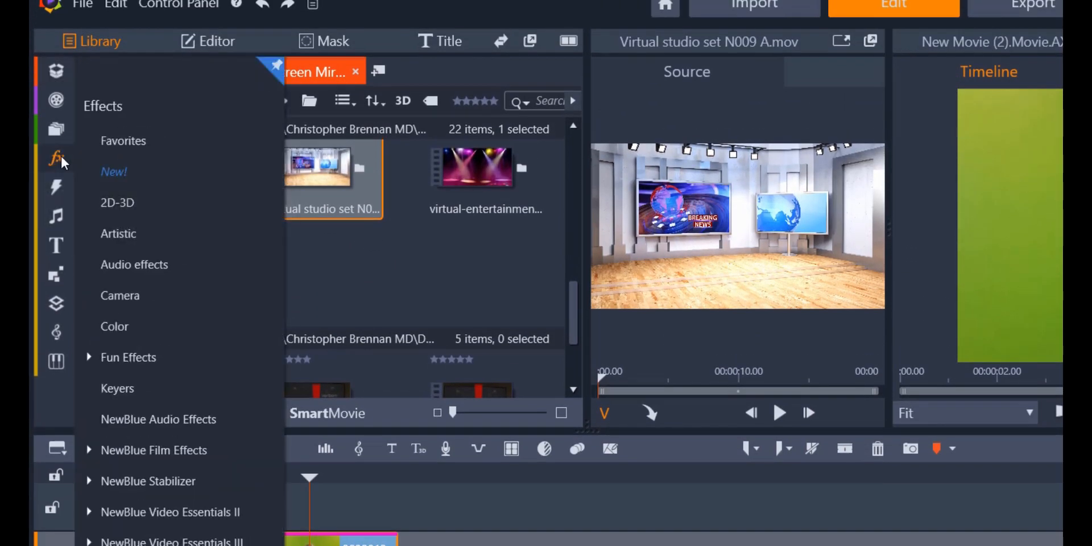
mouse_move(117, 388)
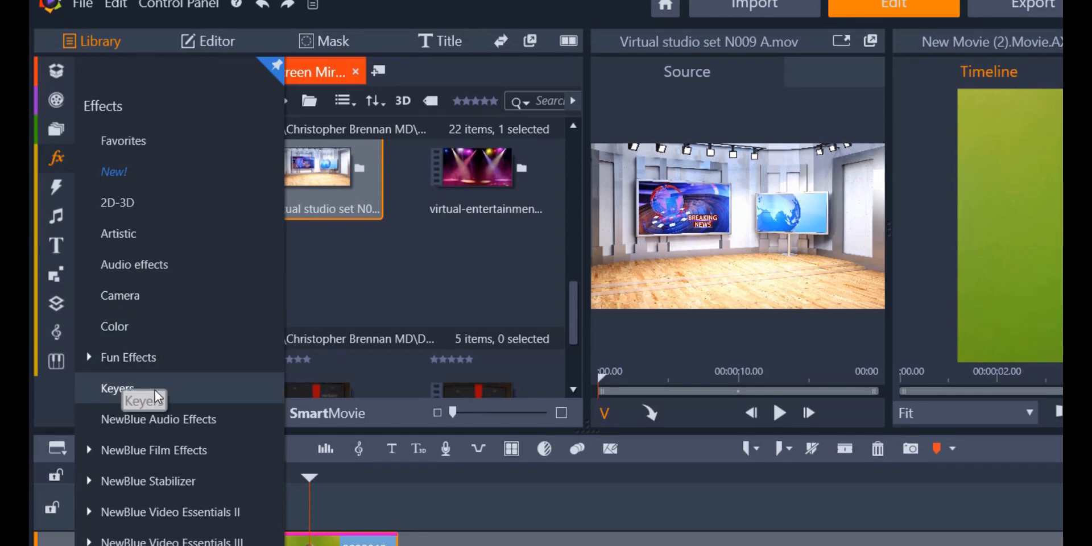
Step: Apply StudioChromaKeyer from Keyers to the track 2 clip and open its settings
left_click(117, 387)
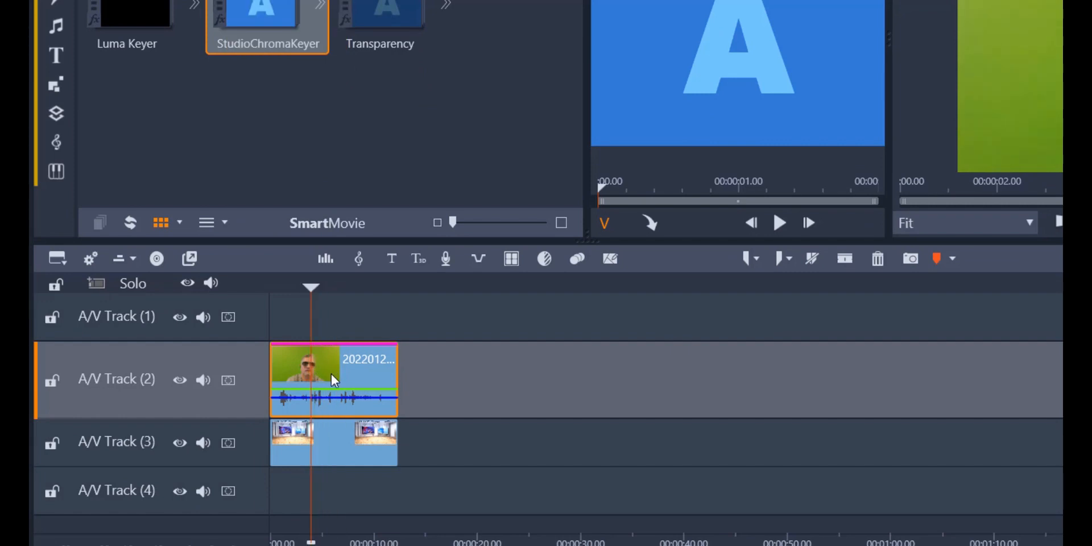
mouse_move(337, 379)
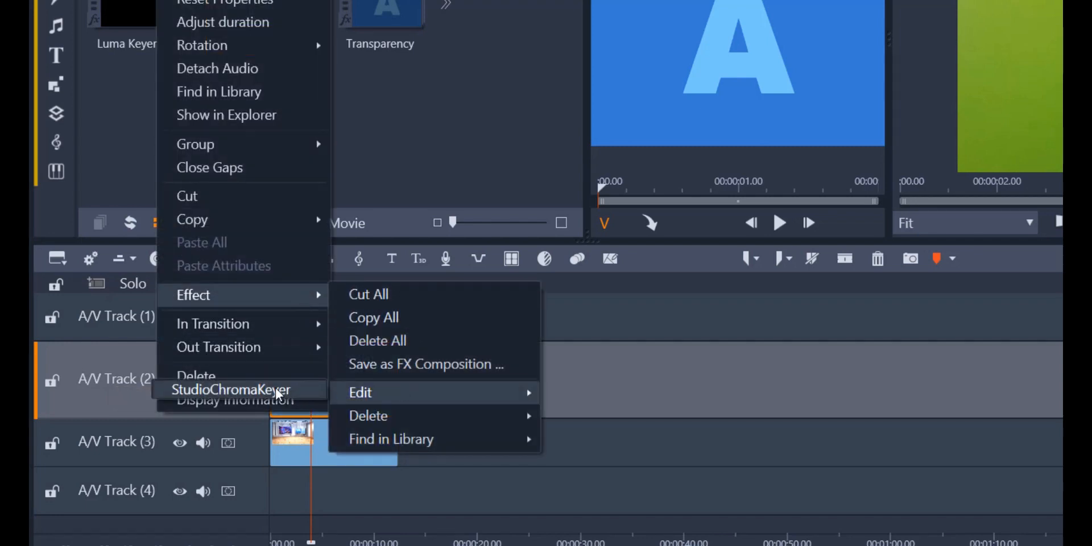
left_click(360, 391)
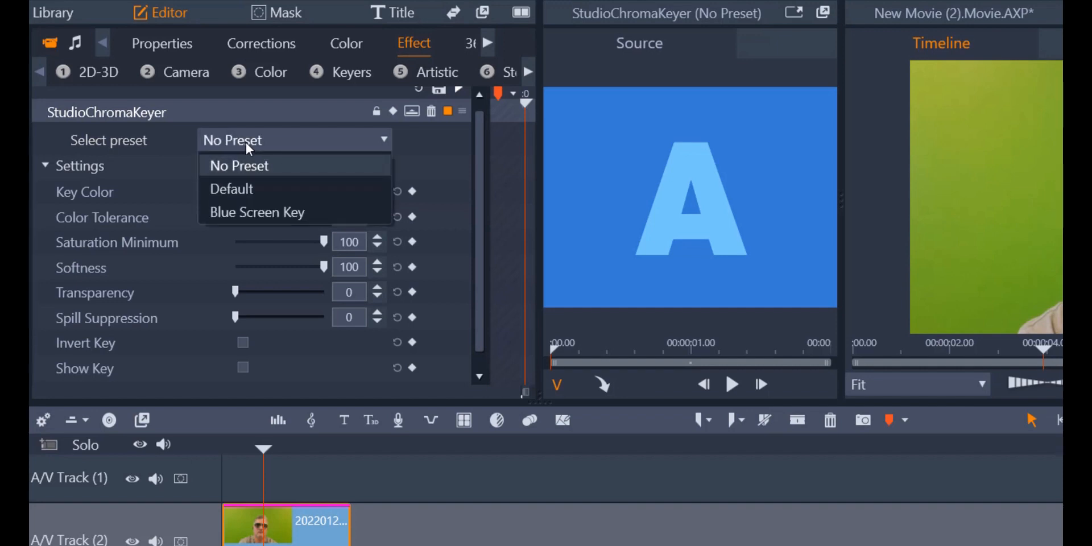
Step: Key out the green backdrop with softness 0 and spill suppression 50
left_click(232, 189)
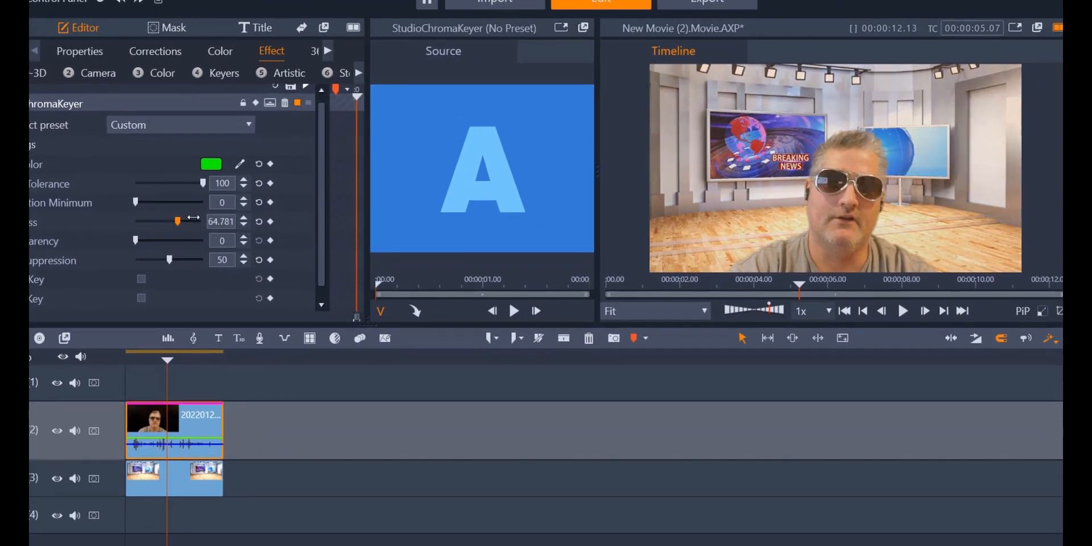
left_click_drag(178, 220, 136, 221)
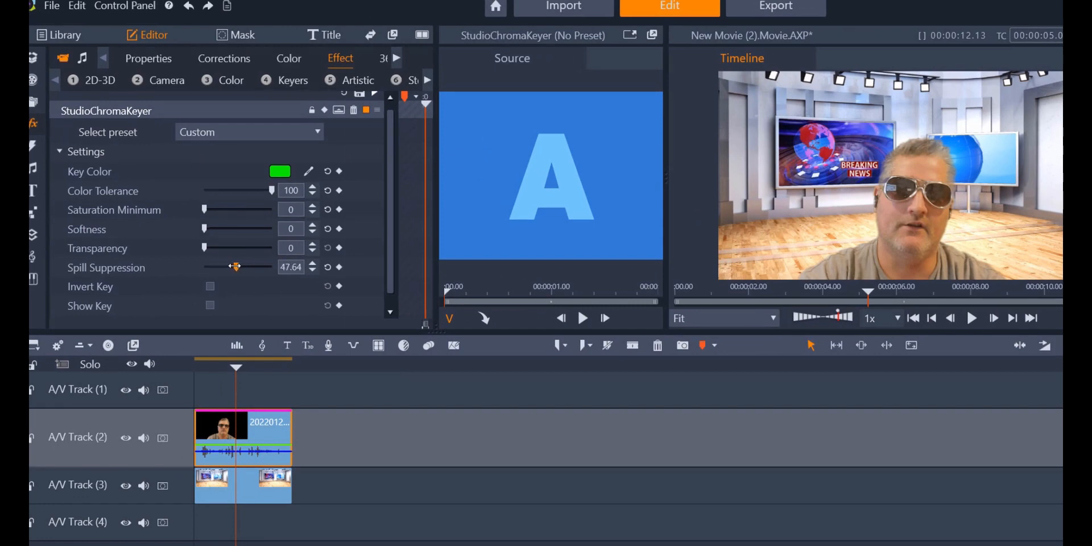
left_click_drag(235, 266, 251, 266)
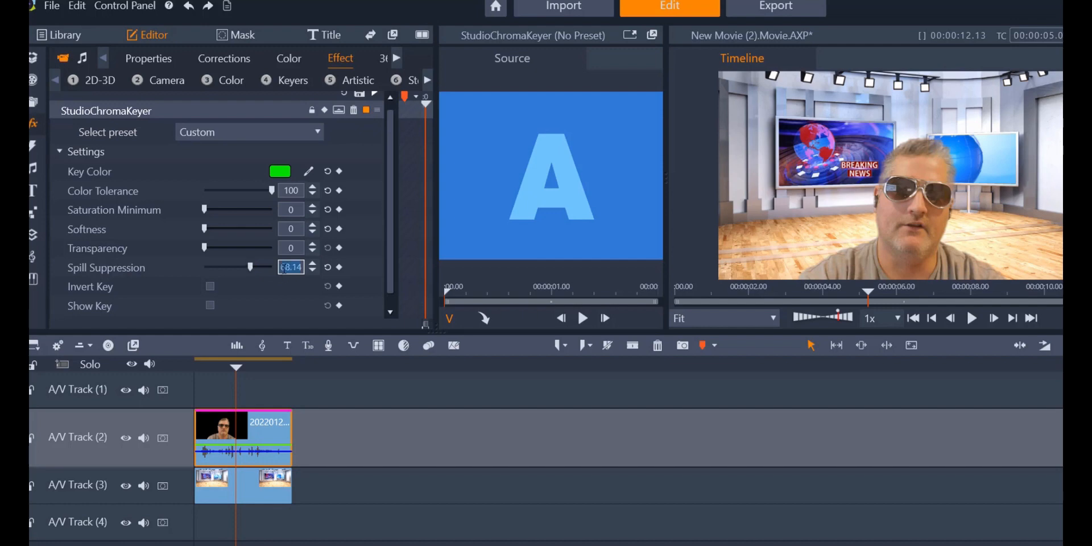
type("50")
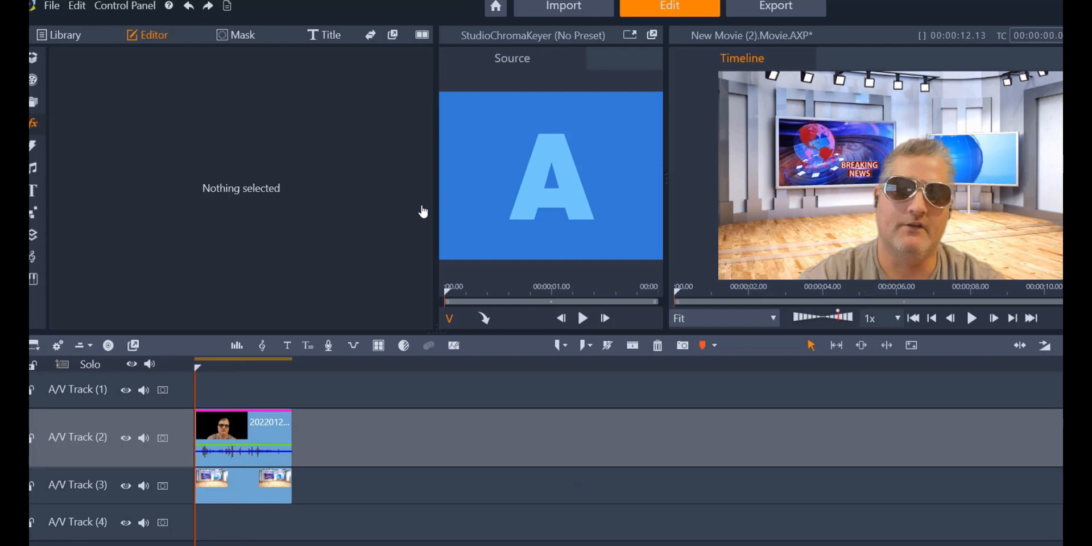
Step: Save the project as New Movie (2).Movie in the Green Screen Intro folder
left_click(51, 6)
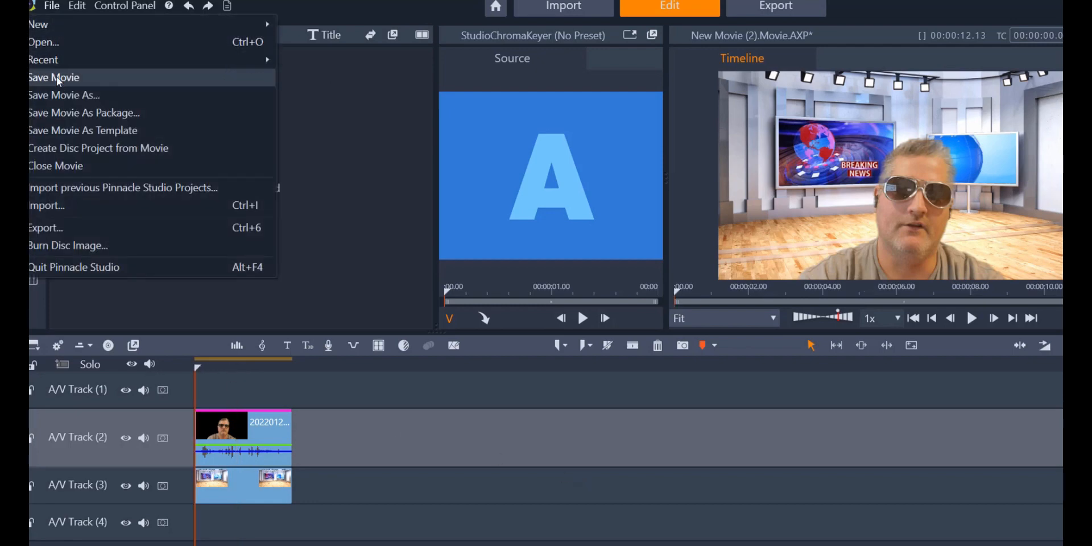
left_click(53, 77)
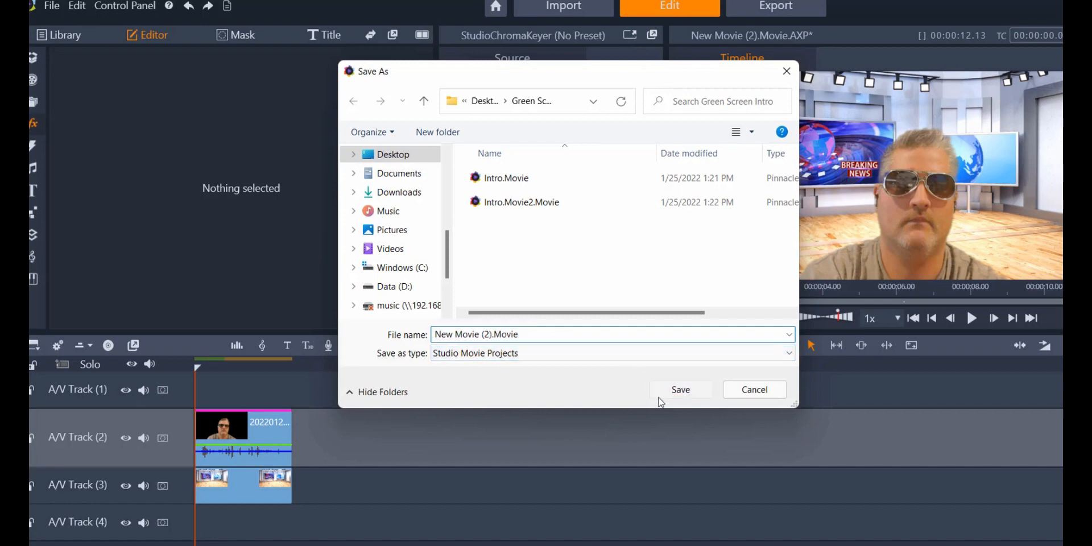
left_click(679, 389)
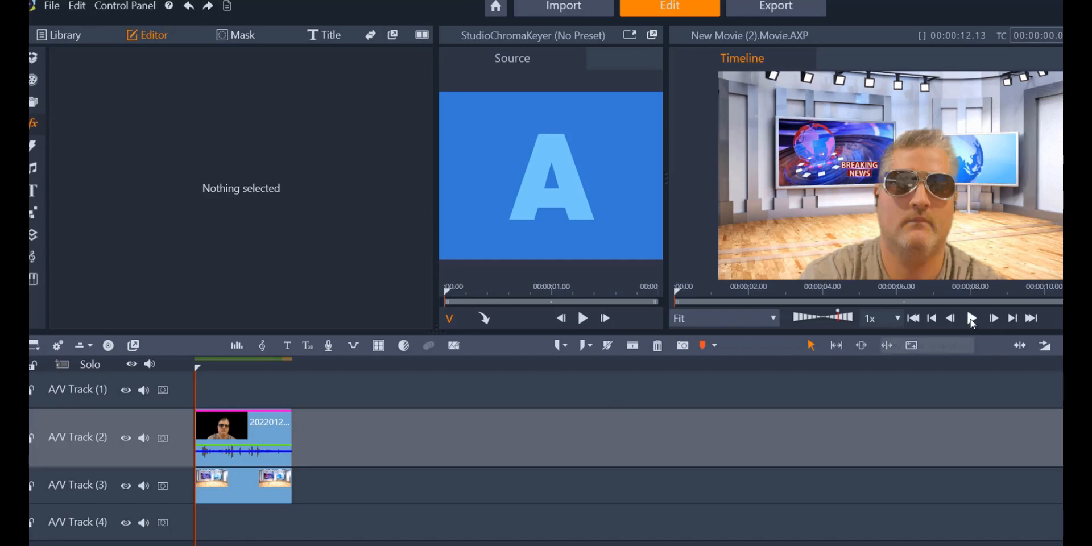
Step: Play the keyed presenter over the news studio background, then pause
left_click(972, 318)
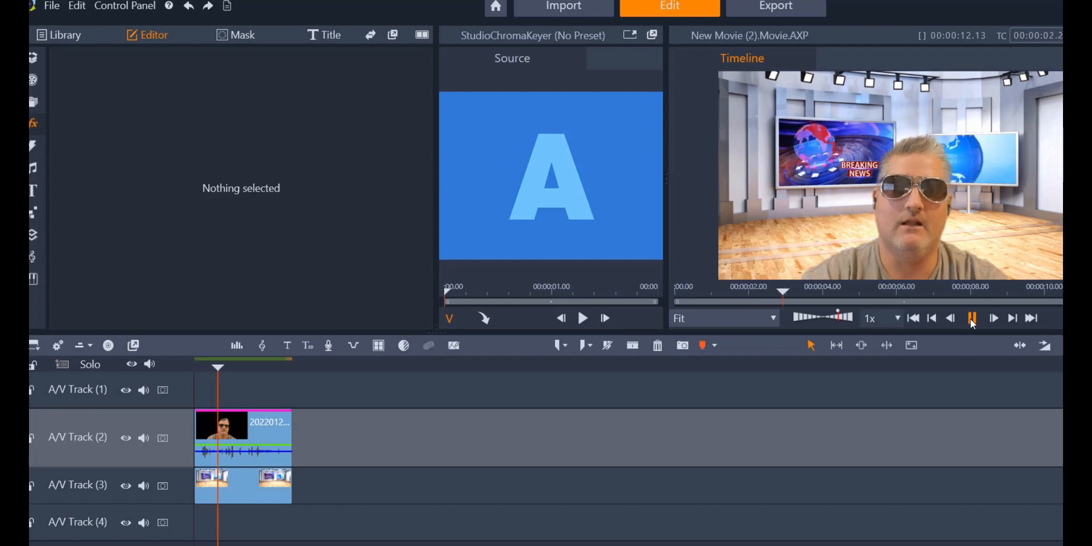
left_click(994, 317)
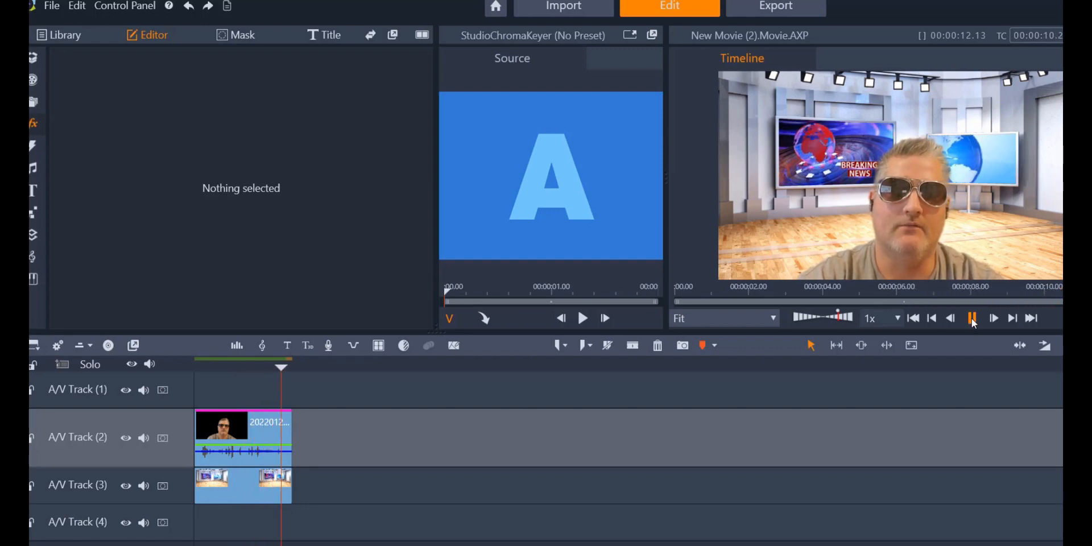
left_click(971, 317)
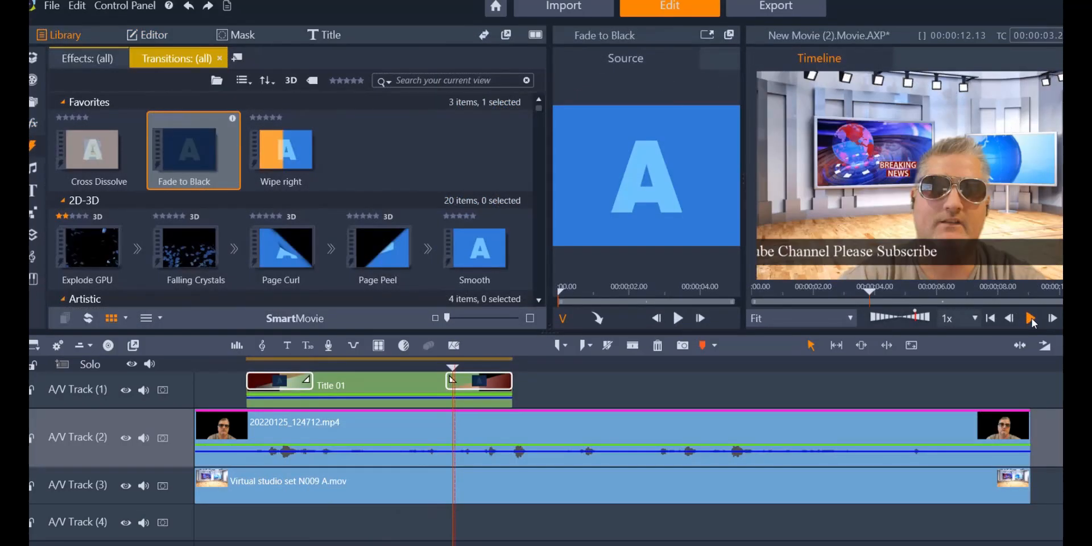
mouse_move(940, 394)
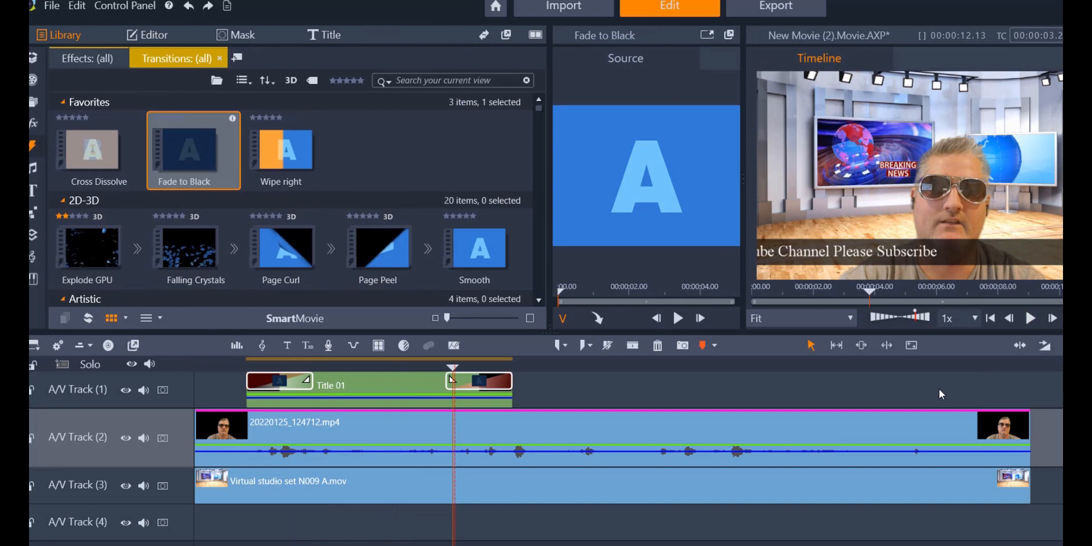